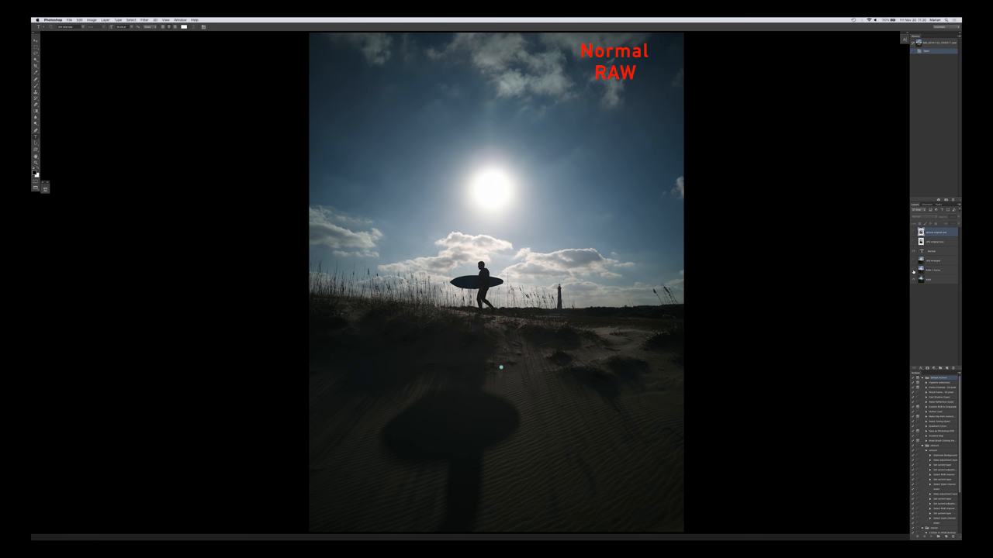
Step: Brighten the RAW surfer shot by raising the RGB curve midpoint, revealing blue sky and sand ripples
double_click(929, 267)
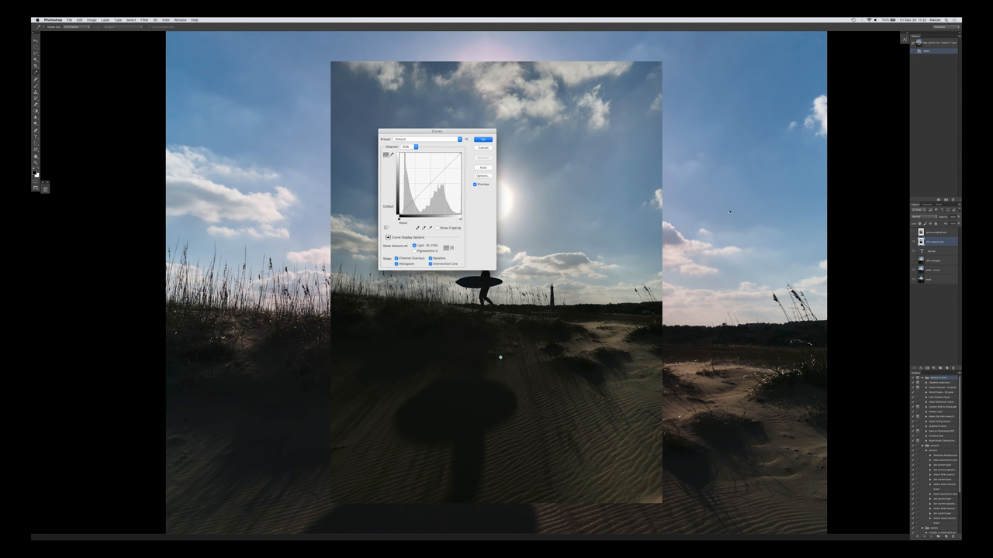
left_click_drag(427, 186, 439, 169)
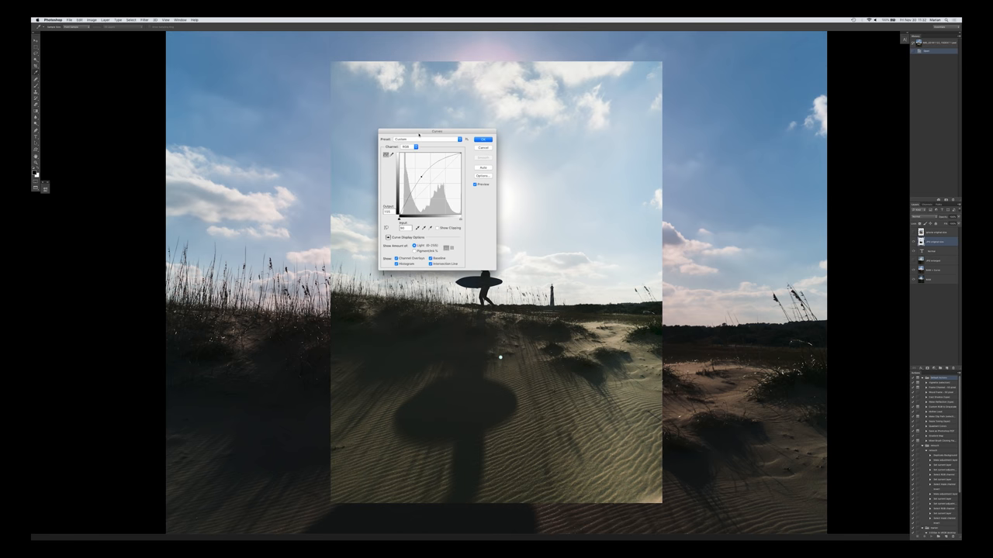
left_click_drag(436, 130, 261, 215)
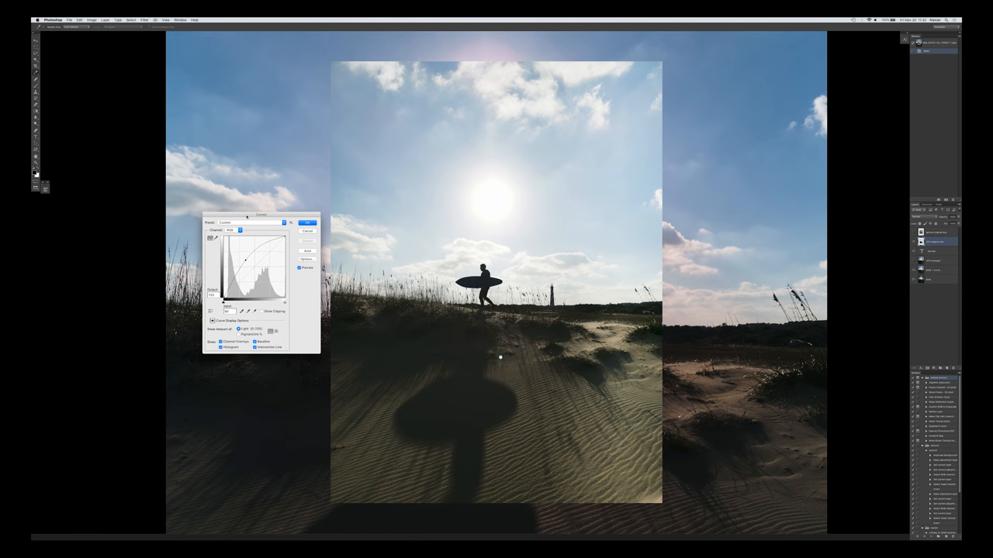
left_click(308, 222)
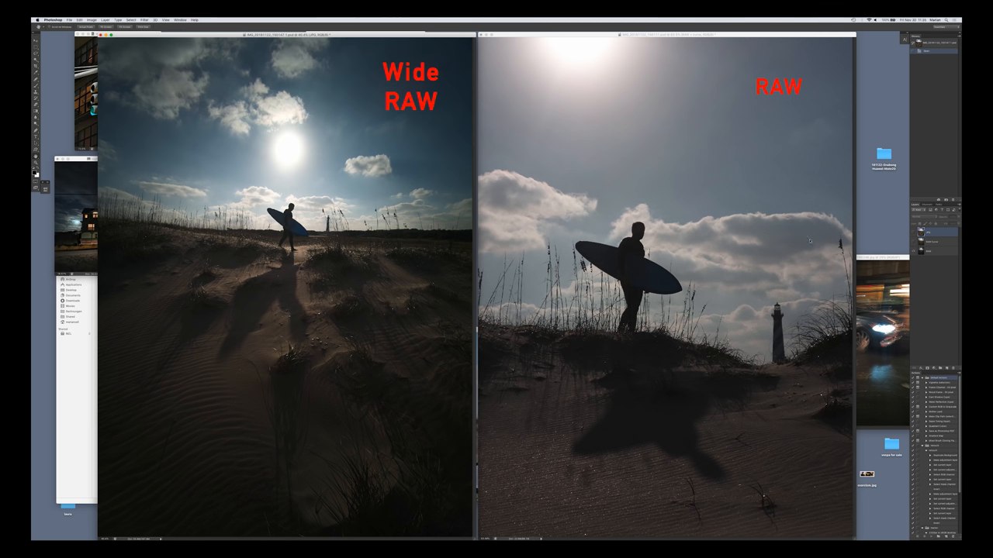
mouse_move(811, 242)
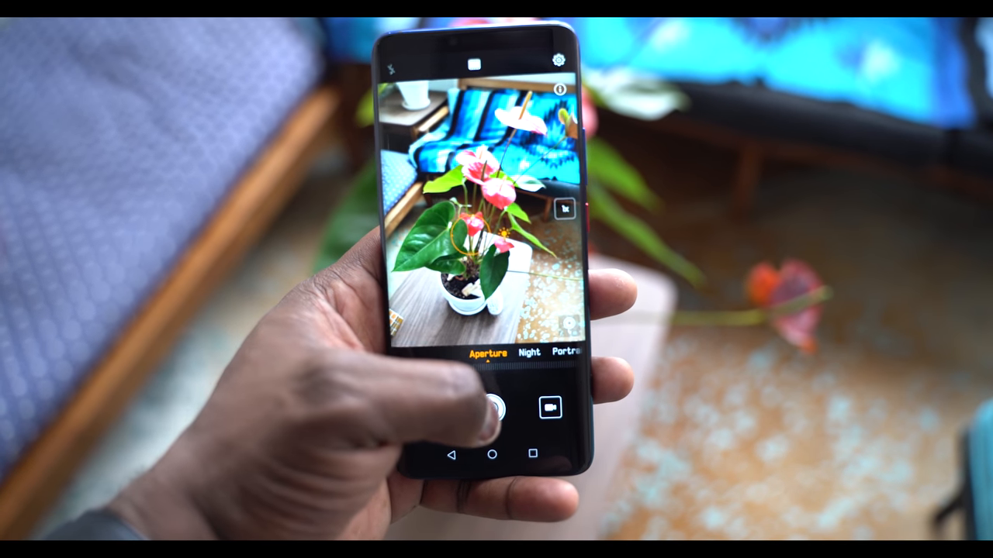
Step: Capture an aperture-mode photo of the potted pink anthurium on the table
left_click(494, 408)
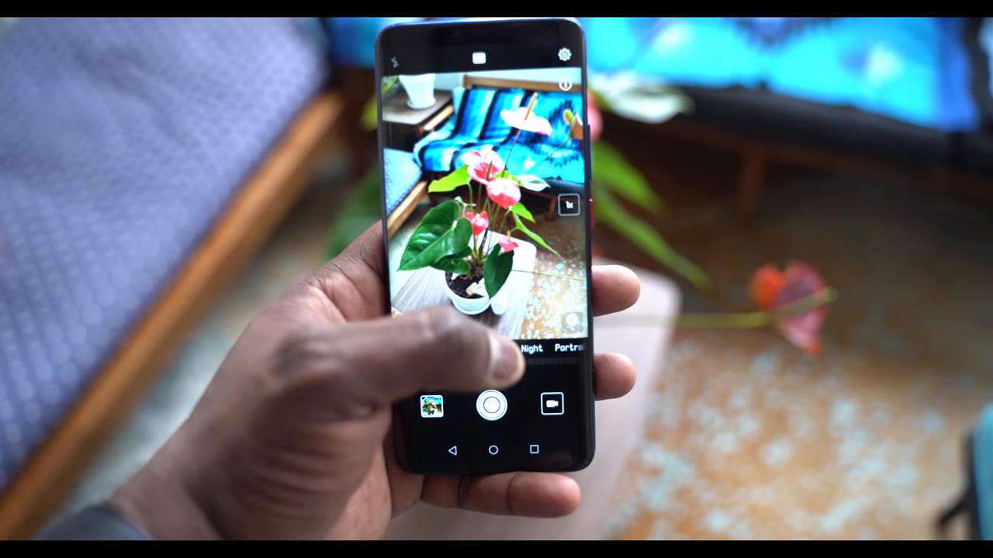